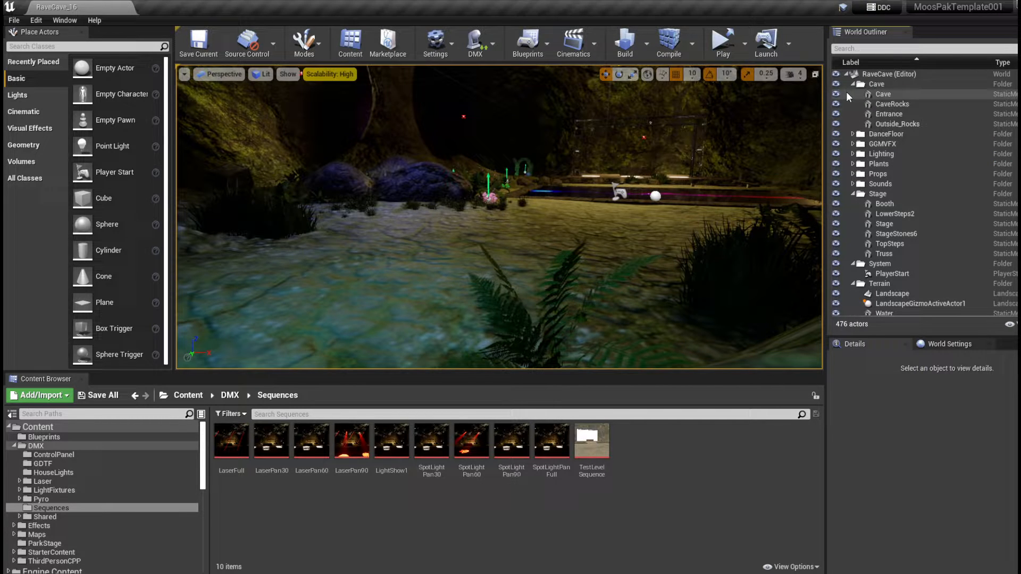
- Collapse the Cave, Stage, System and Terrain folders in the World Outliner
{"action": "left_click", "coordinate": [852, 84]}
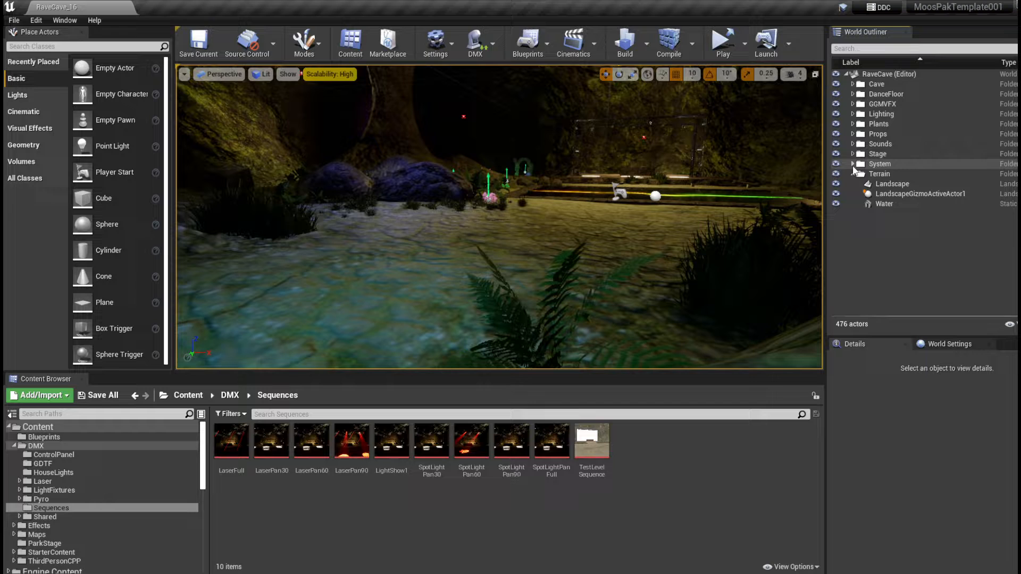
{"action": "left_click", "coordinate": [850, 173]}
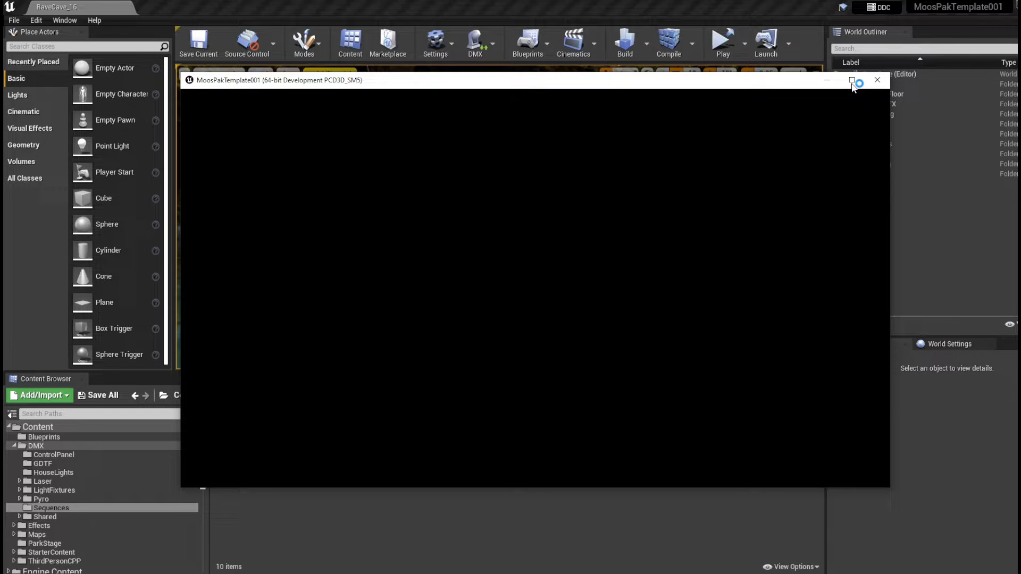
{"action": "mouse_move", "coordinate": [847, 169]}
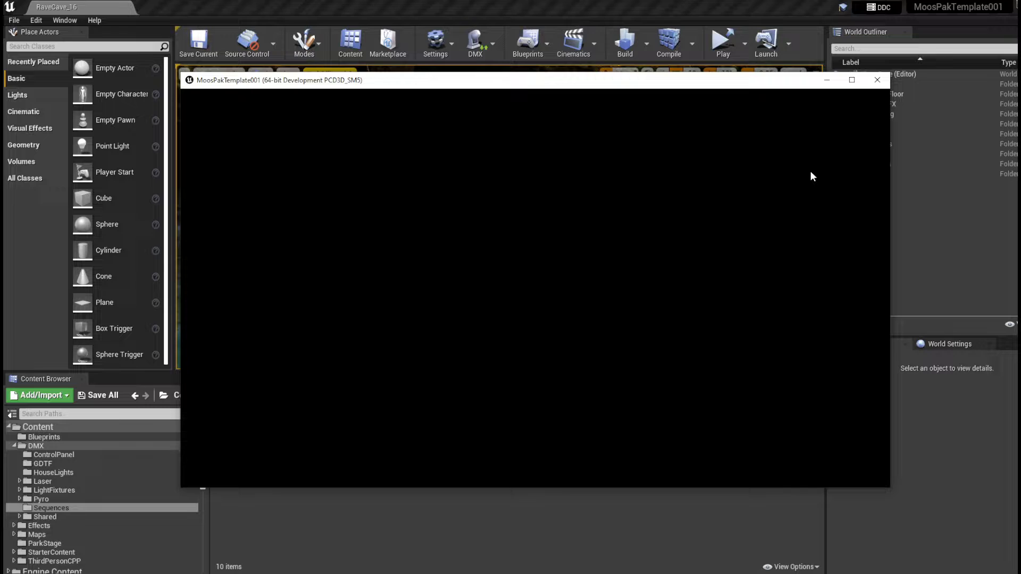
{"action": "mouse_move", "coordinate": [781, 165]}
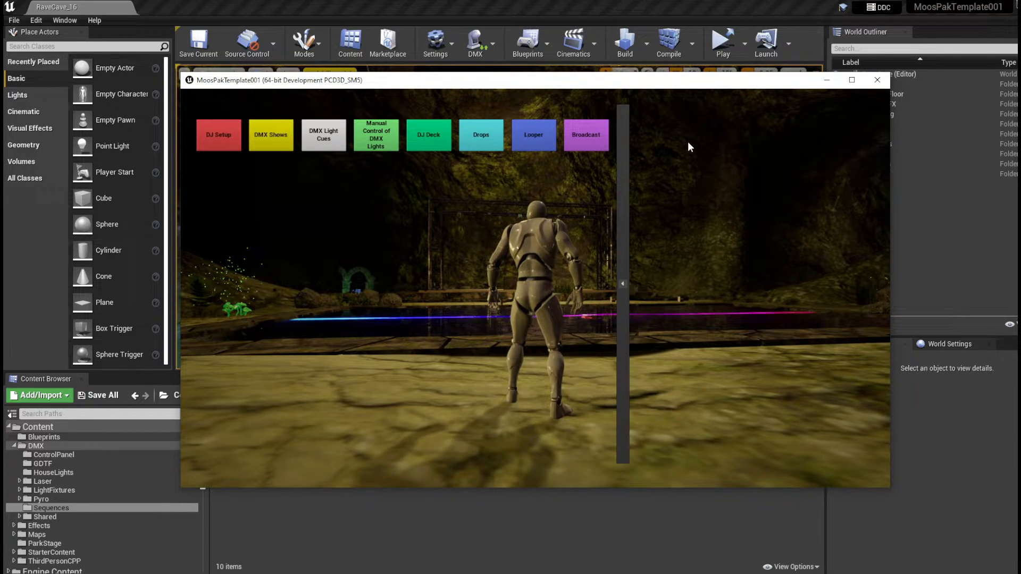
- Bring up Manual Controls in the running game and choose the House Lights patch
{"action": "left_click", "coordinate": [376, 135]}
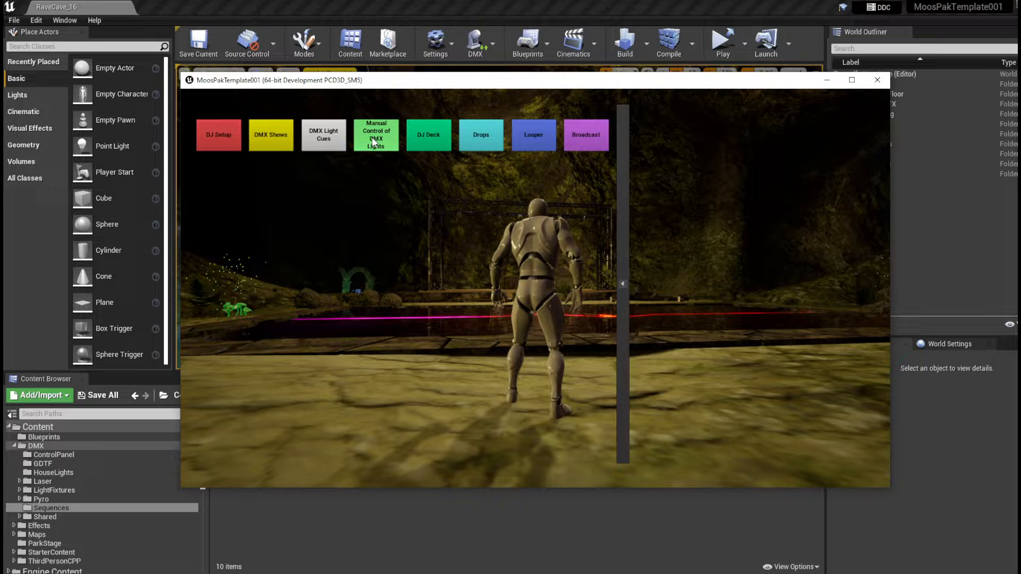
{"action": "left_click", "coordinate": [376, 135]}
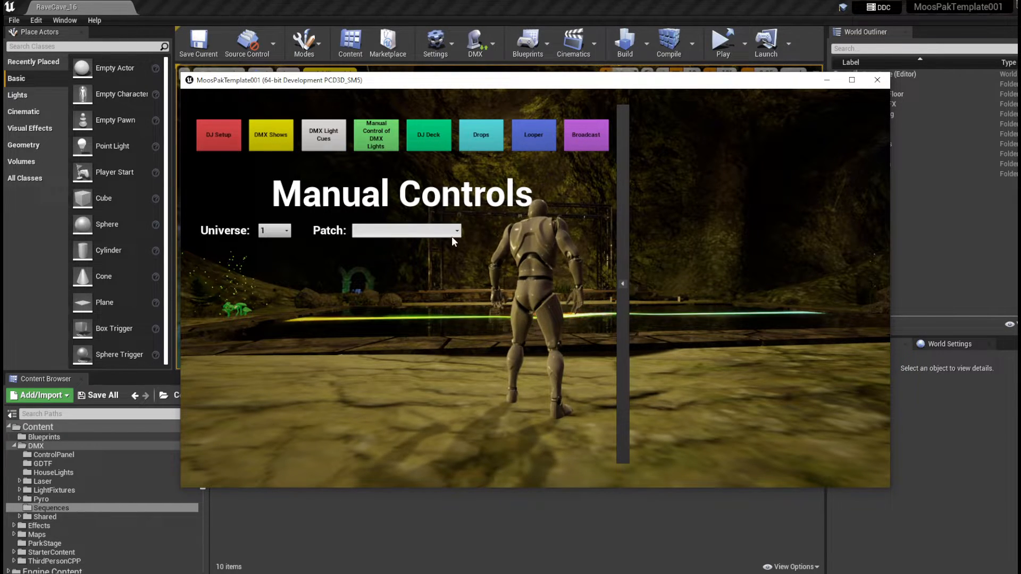
{"action": "left_click", "coordinate": [405, 230]}
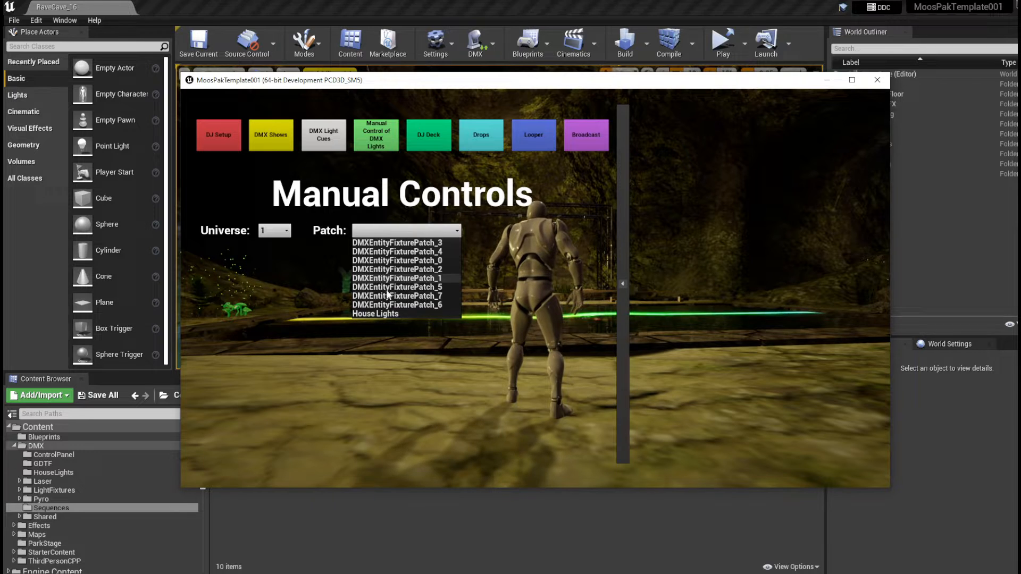
{"action": "left_click", "coordinate": [375, 314]}
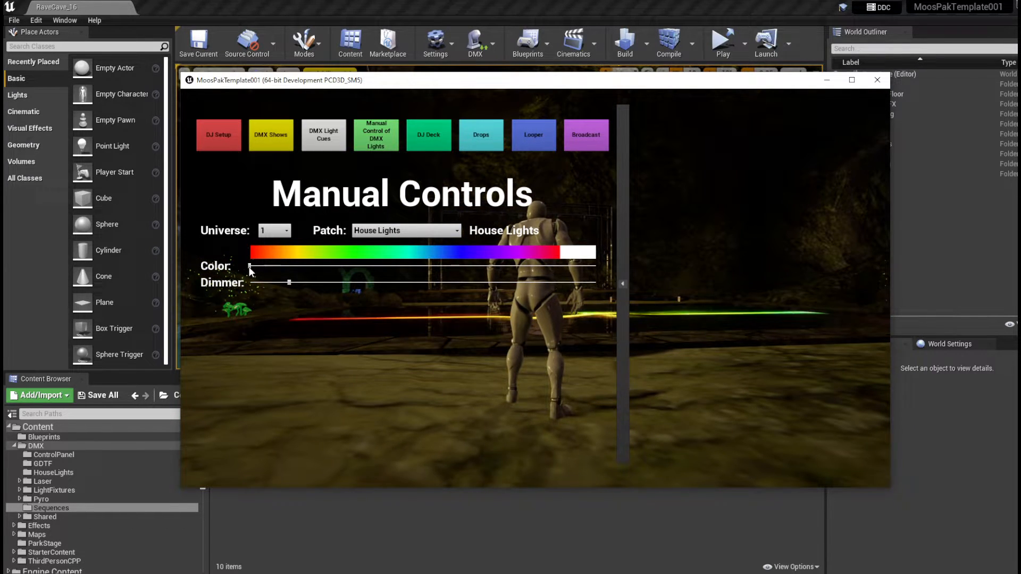
- Shift the House Lights colour to white and keep Universe 1 selected
{"action": "left_click_drag", "start_coordinate": [249, 267], "coordinate": [420, 267]}
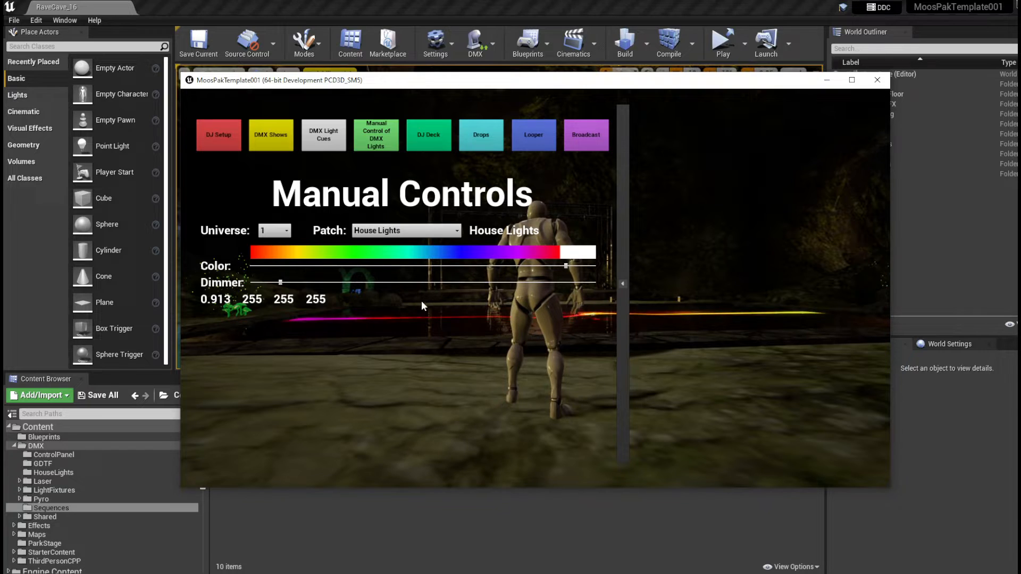
{"action": "left_click", "coordinate": [286, 231]}
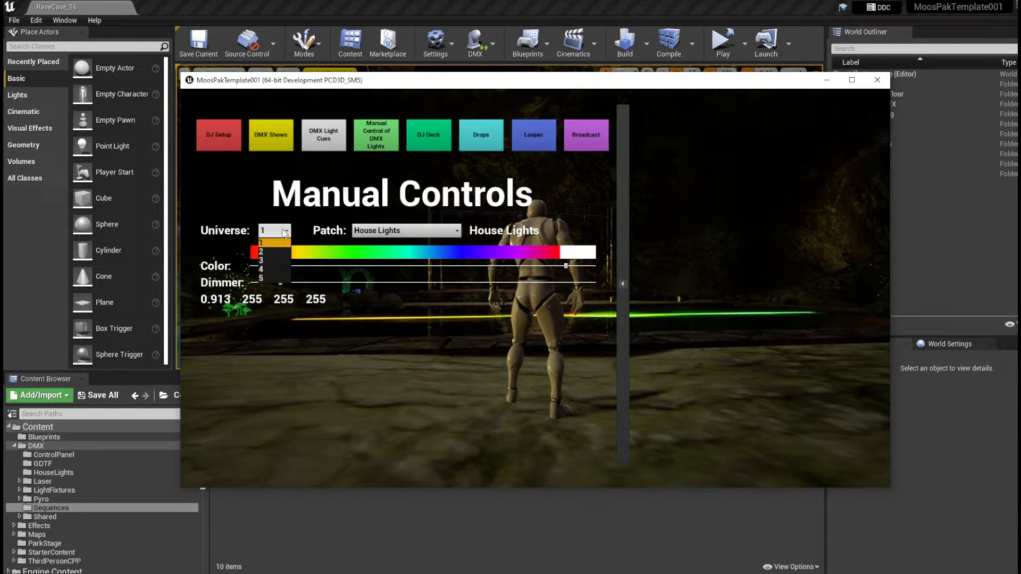
{"action": "left_click", "coordinate": [274, 230]}
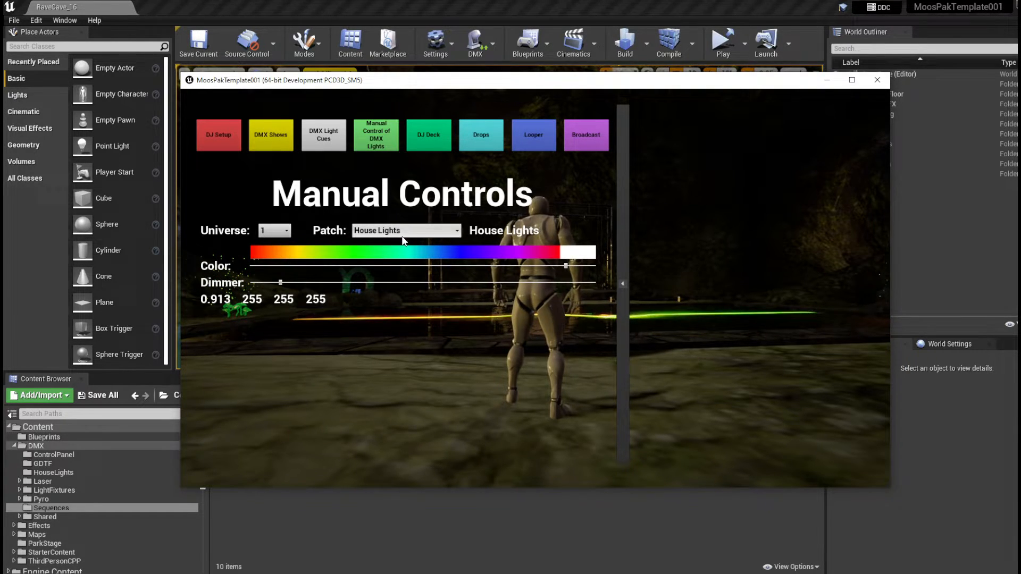
{"action": "left_click", "coordinate": [406, 231]}
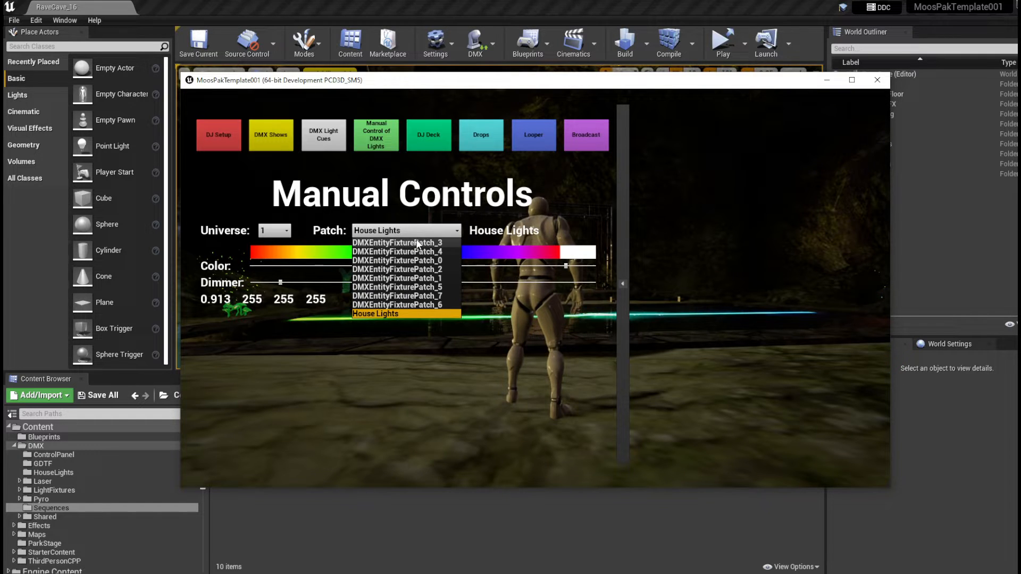
- Choose the DMXEntityFixturePatch_3 moving head and shift its beam colour to green
{"action": "left_click", "coordinate": [397, 243]}
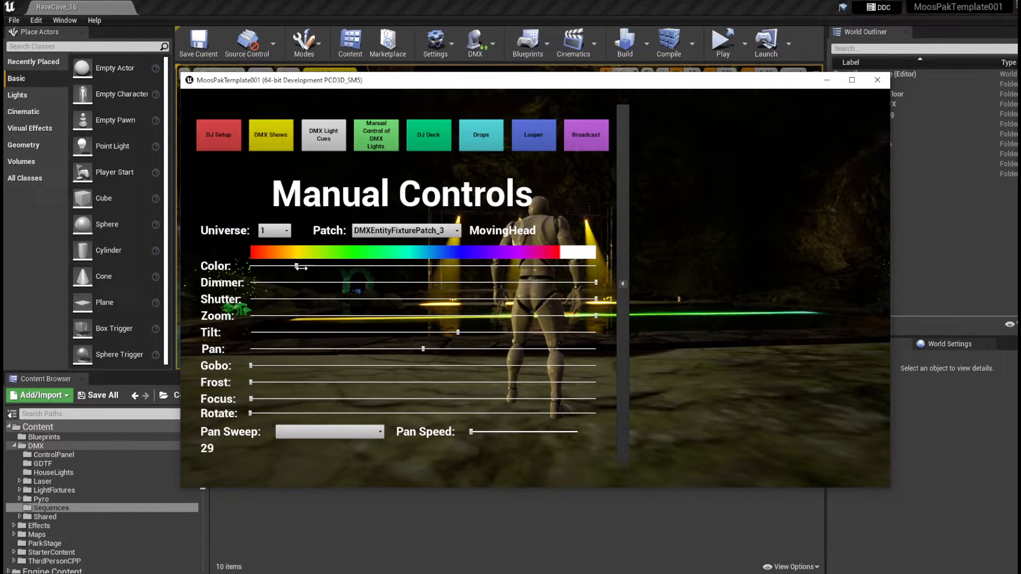
{"action": "left_click_drag", "start_coordinate": [302, 266], "coordinate": [335, 266]}
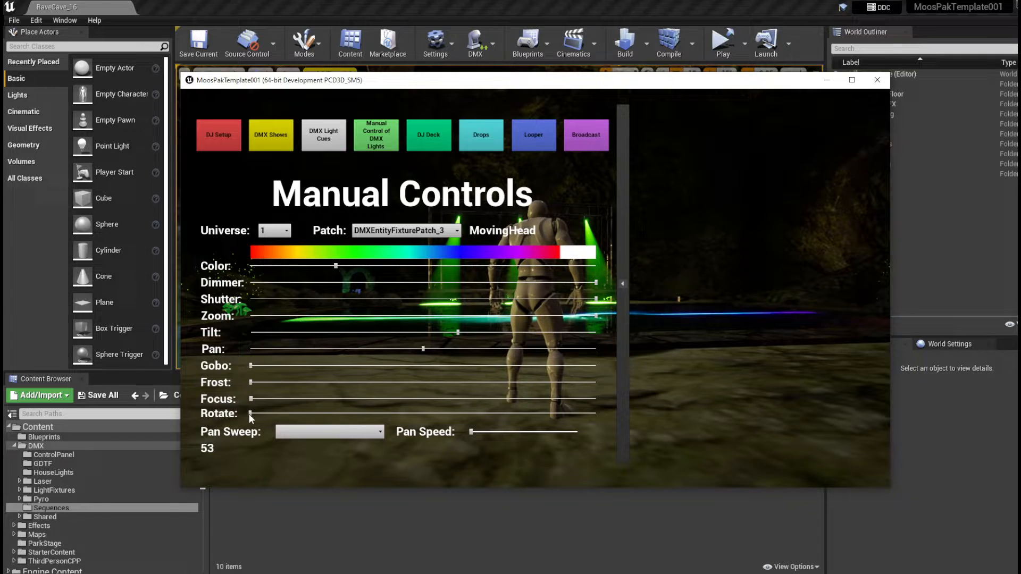
{"action": "left_click_drag", "start_coordinate": [250, 414], "coordinate": [313, 414]}
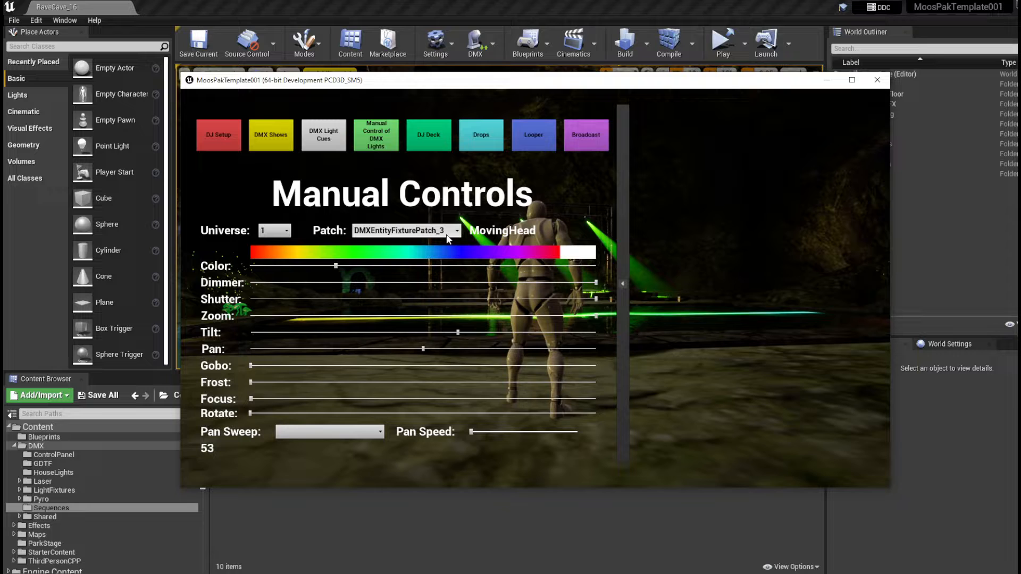
- Switch from manual controls to the DMX light shows page
{"action": "left_click", "coordinate": [456, 231]}
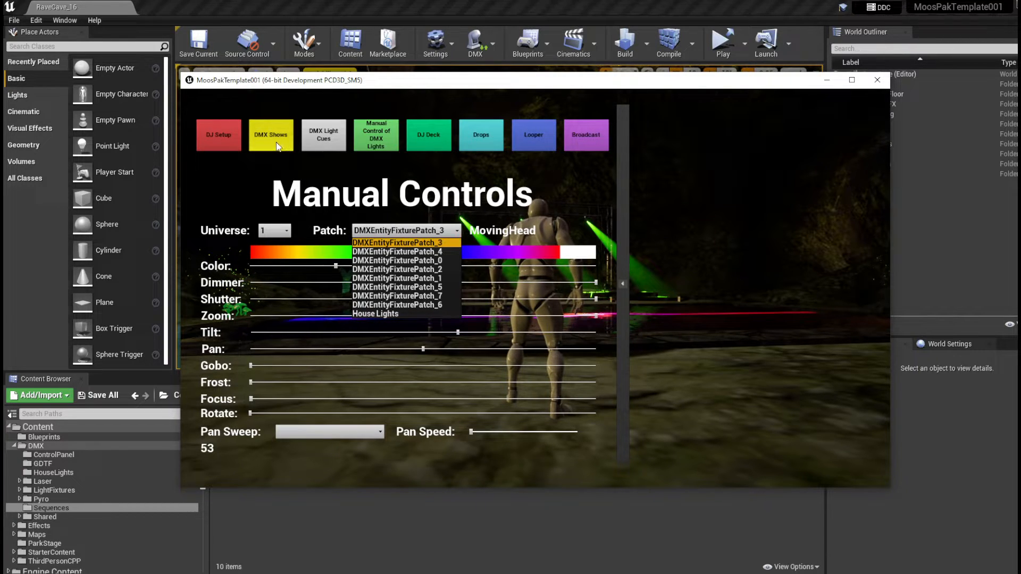
{"action": "left_click", "coordinate": [271, 135]}
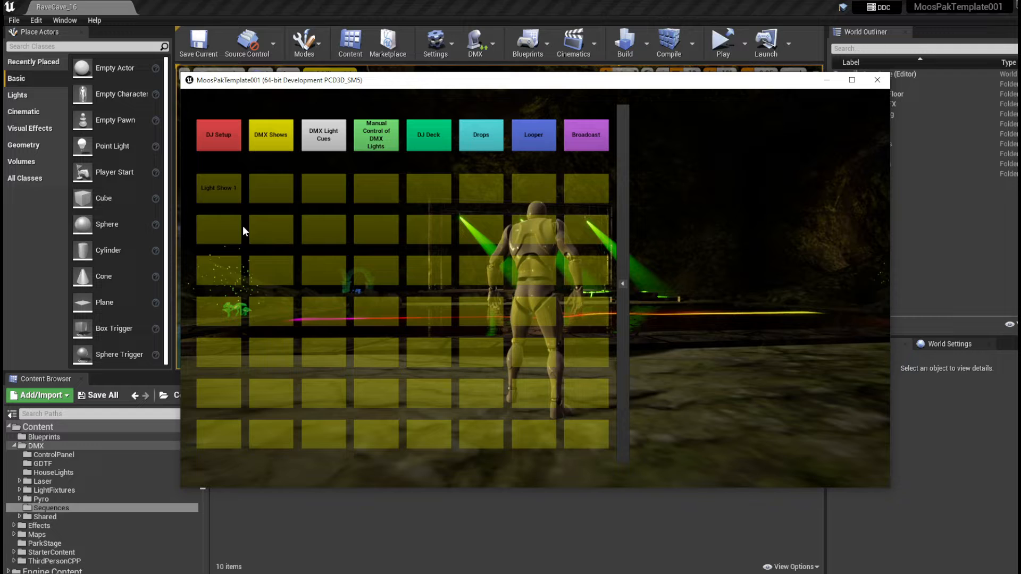
- Start Light Show 1 and watch it play in the standalone game
{"action": "left_click", "coordinate": [218, 189]}
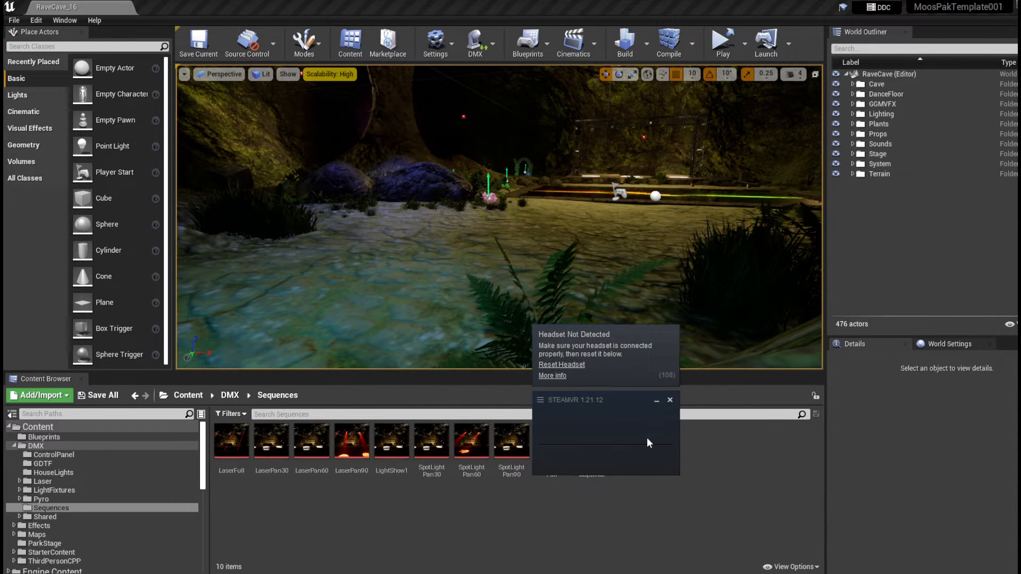
- Load LightShow1 from the DMX Sequences folder into Sequencer, showing its patch tracks
{"action": "left_click", "coordinate": [670, 400]}
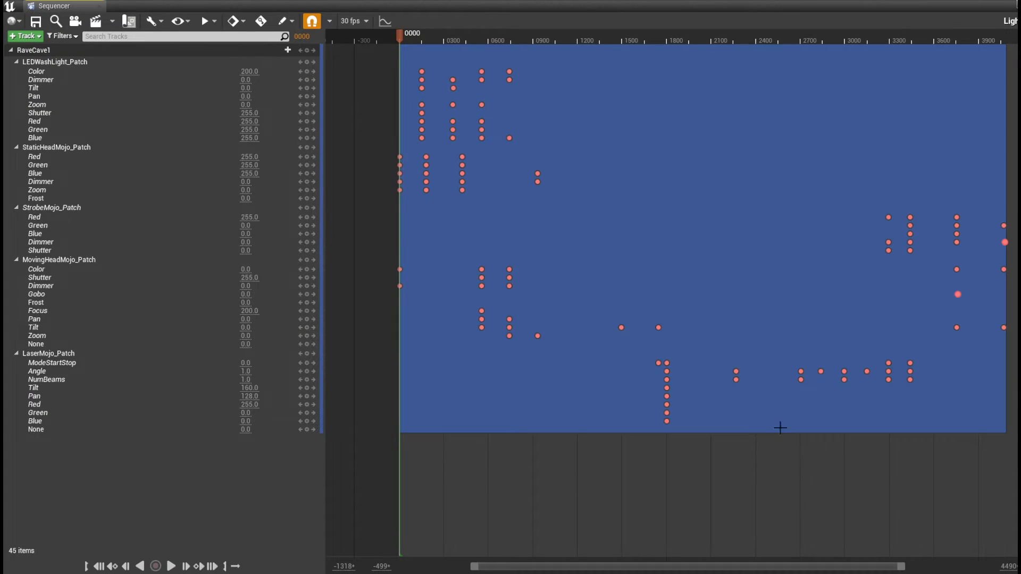
{"action": "mouse_move", "coordinate": [826, 490]}
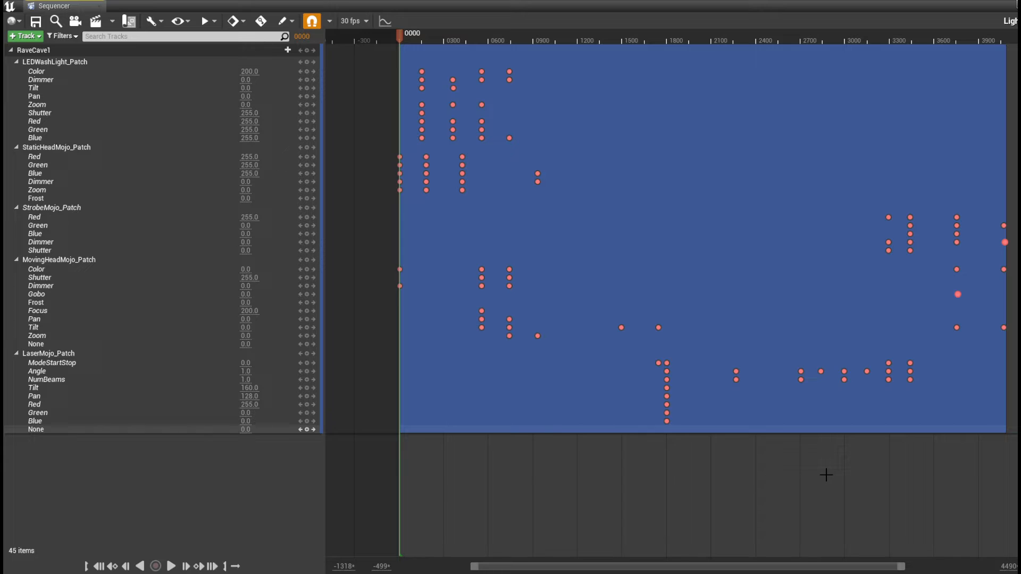